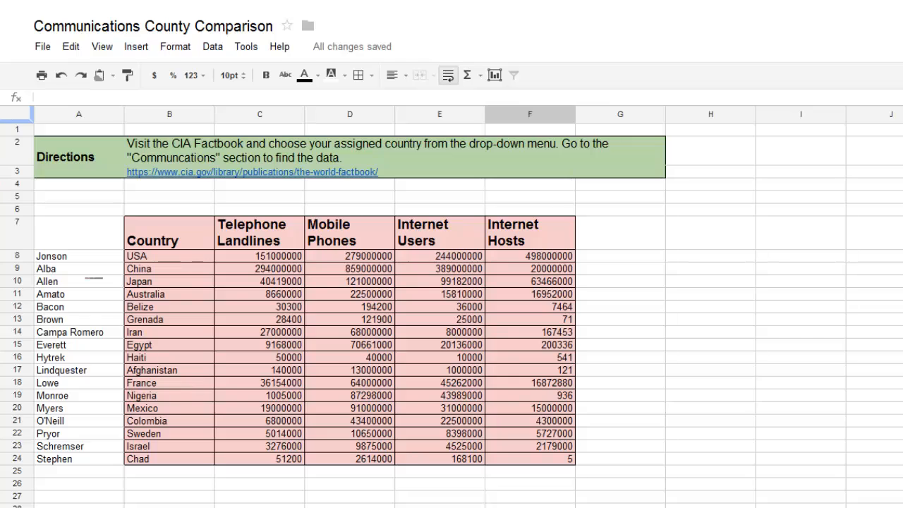
mouse_move(886, 440)
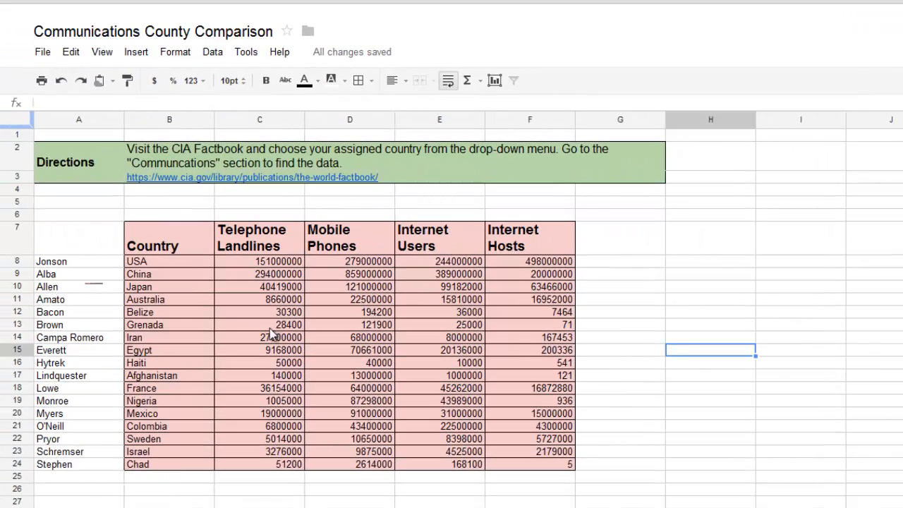
mouse_move(477, 384)
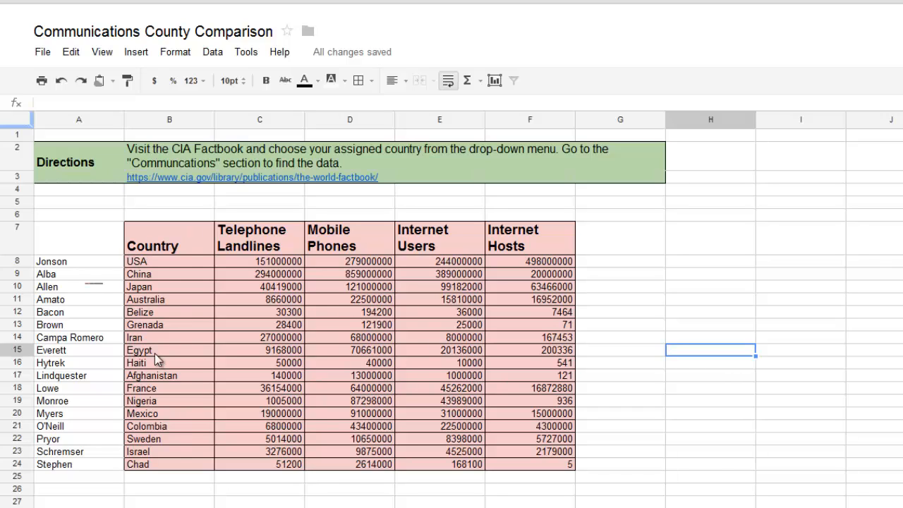
mouse_move(528, 265)
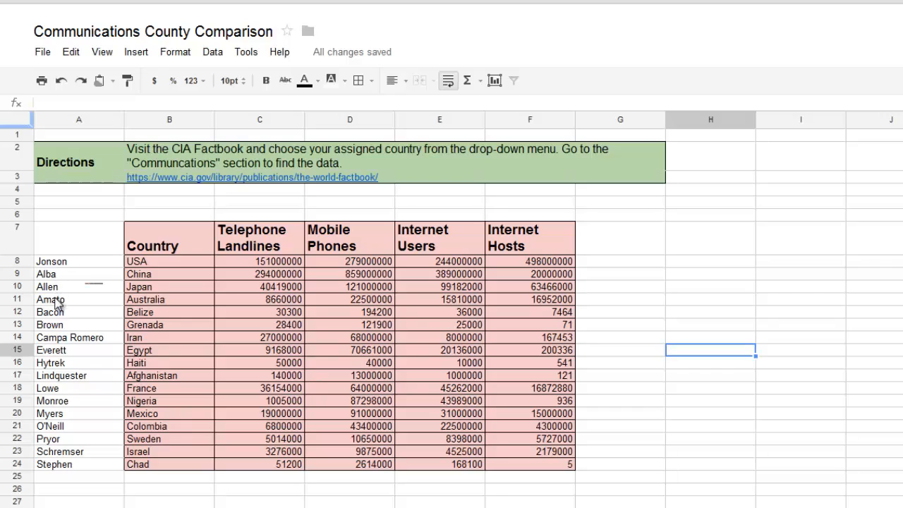
mouse_move(548, 368)
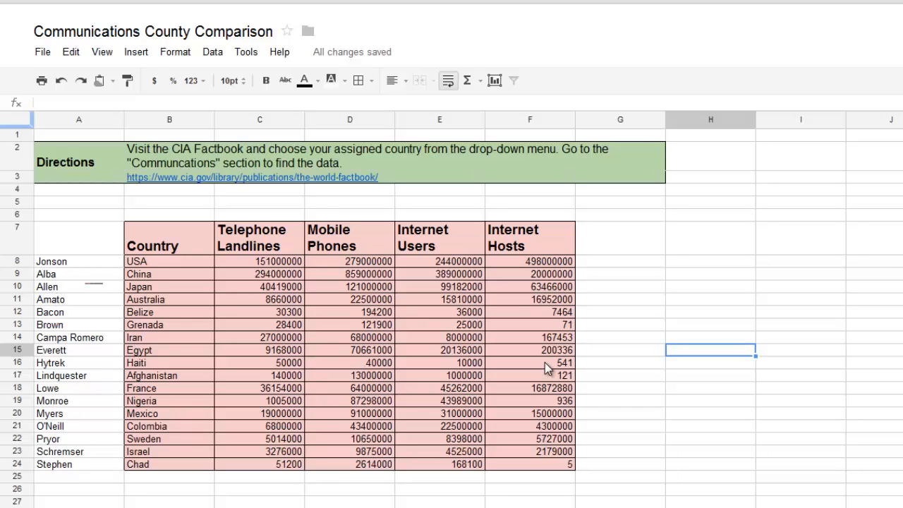
mouse_move(214, 191)
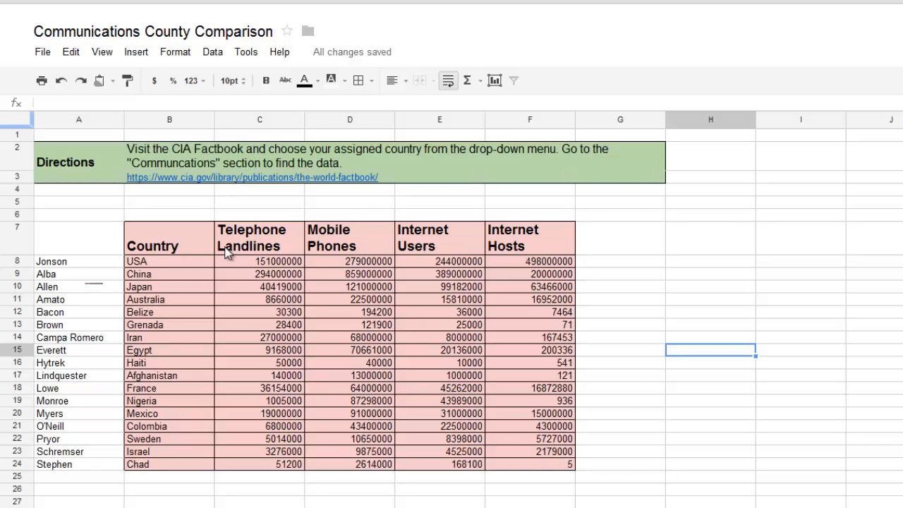
mouse_move(218, 206)
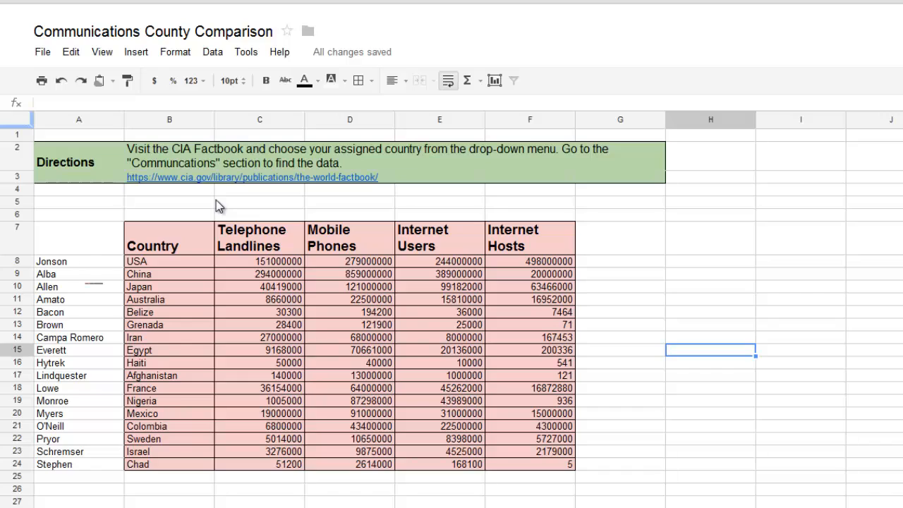
mouse_move(206, 224)
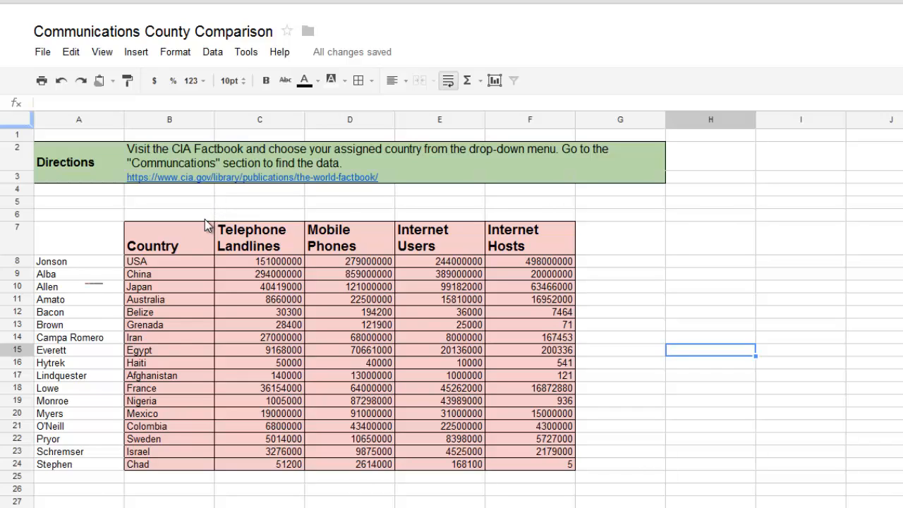
mouse_move(237, 412)
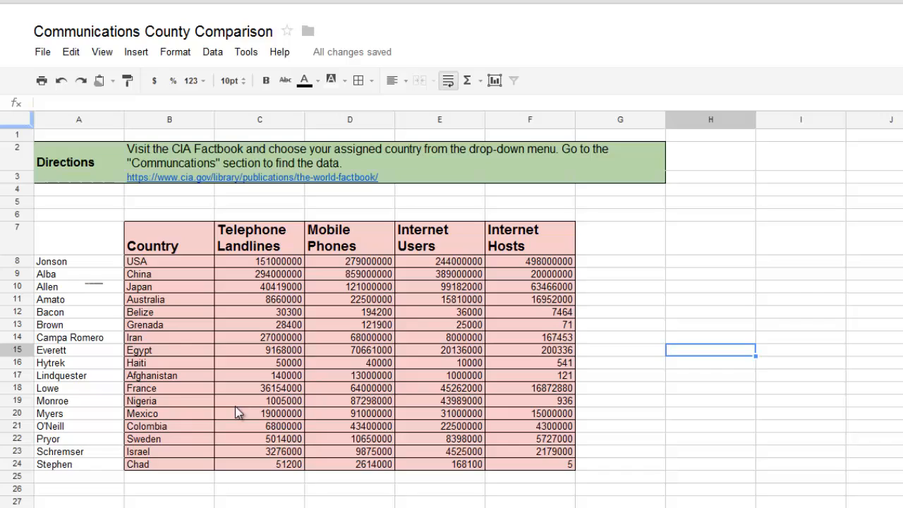
mouse_move(247, 302)
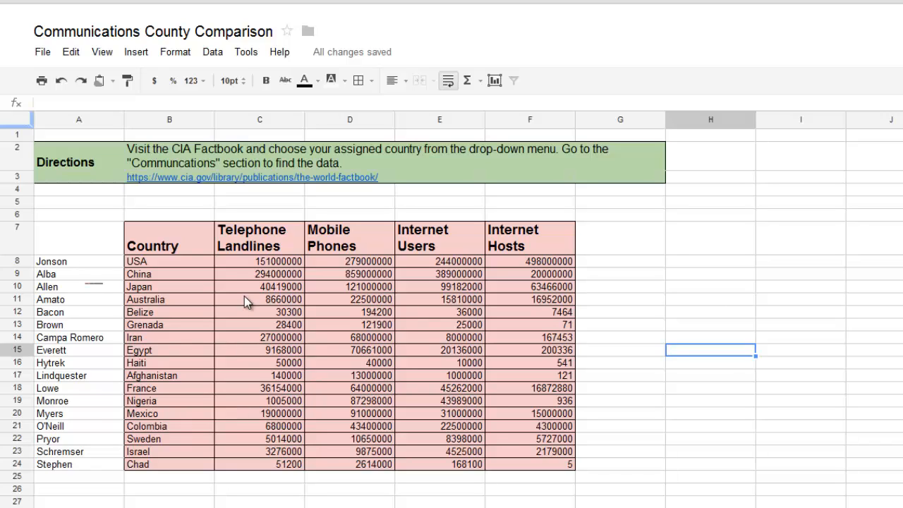
mouse_move(210, 270)
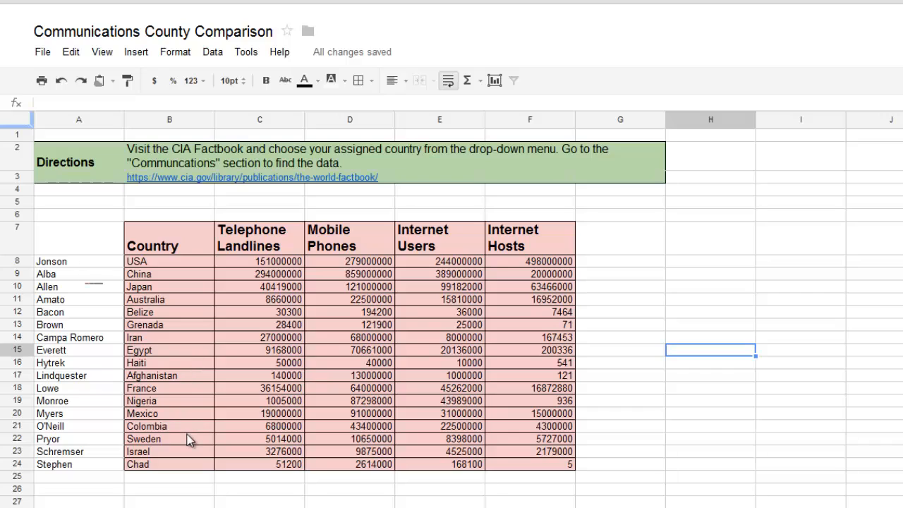
mouse_move(204, 413)
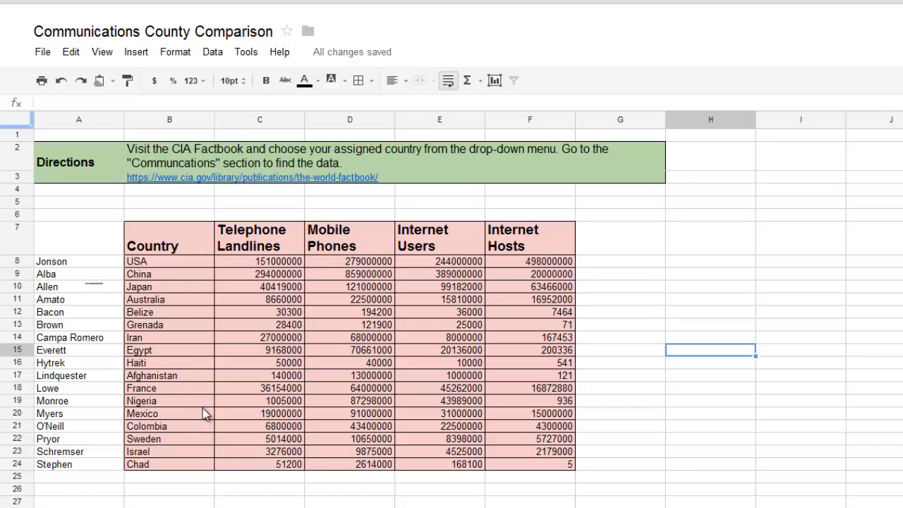
mouse_move(78, 268)
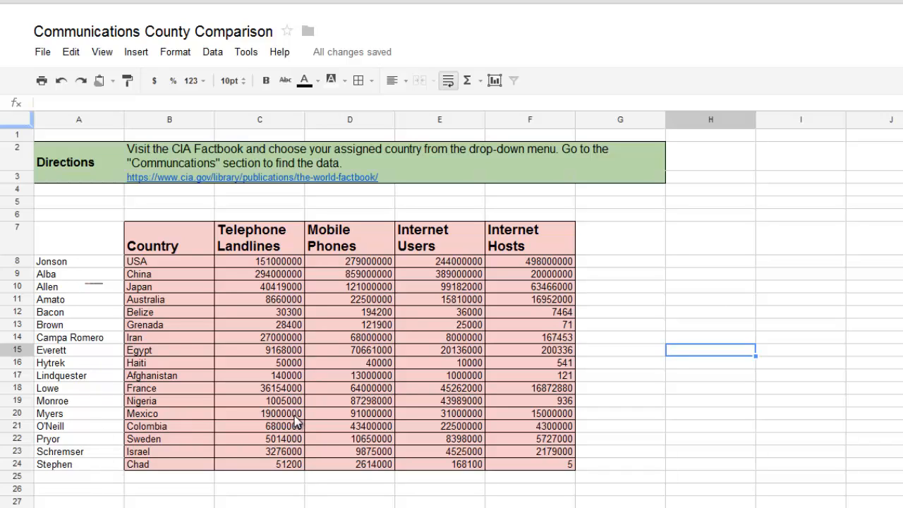
mouse_move(335, 409)
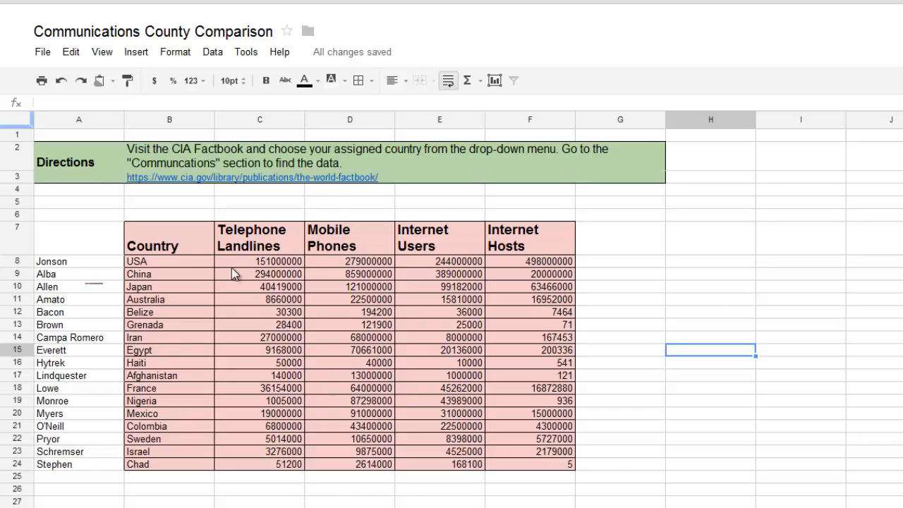
mouse_move(492, 347)
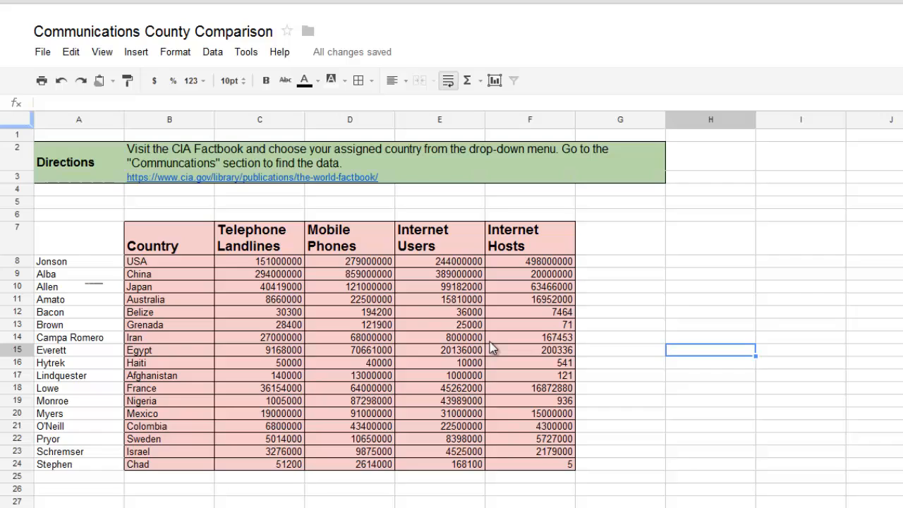
- Select the country table B7:F24 with headers and start a chart from it via Insert > Chart
left_click(79, 133)
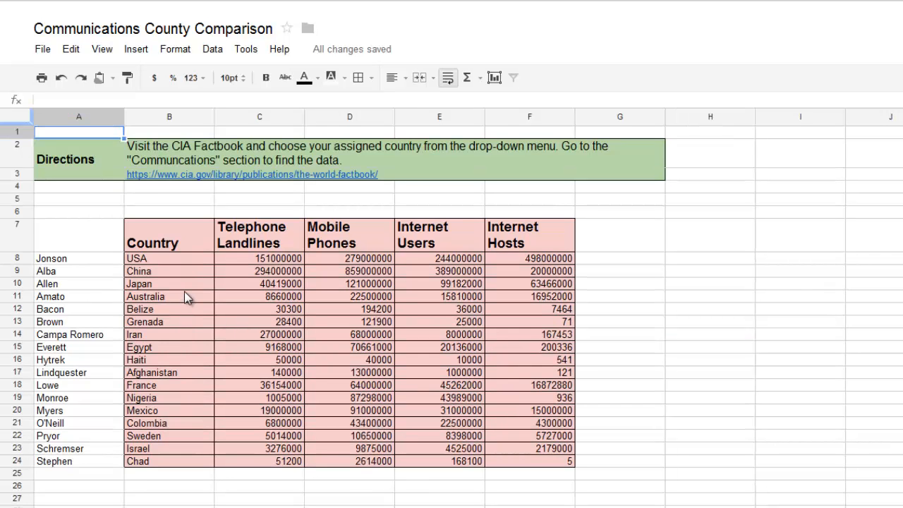
mouse_move(182, 252)
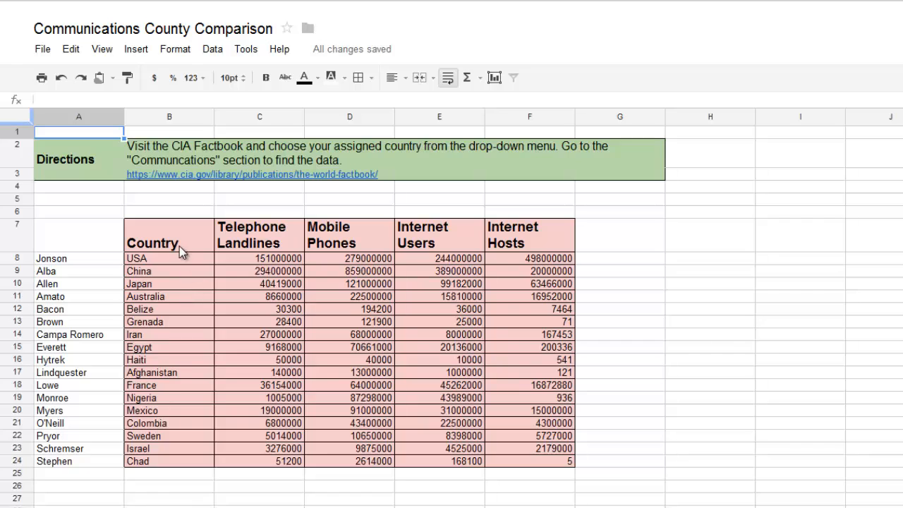
left_click(153, 234)
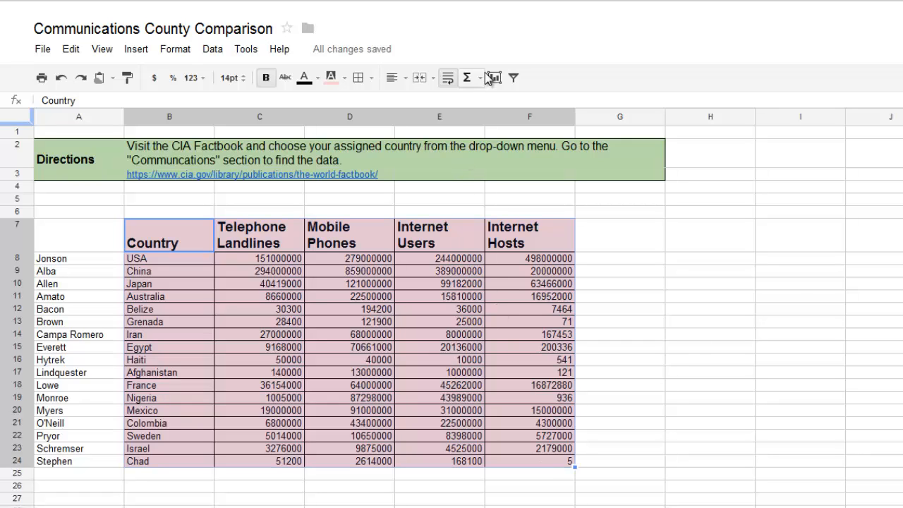
left_click(494, 78)
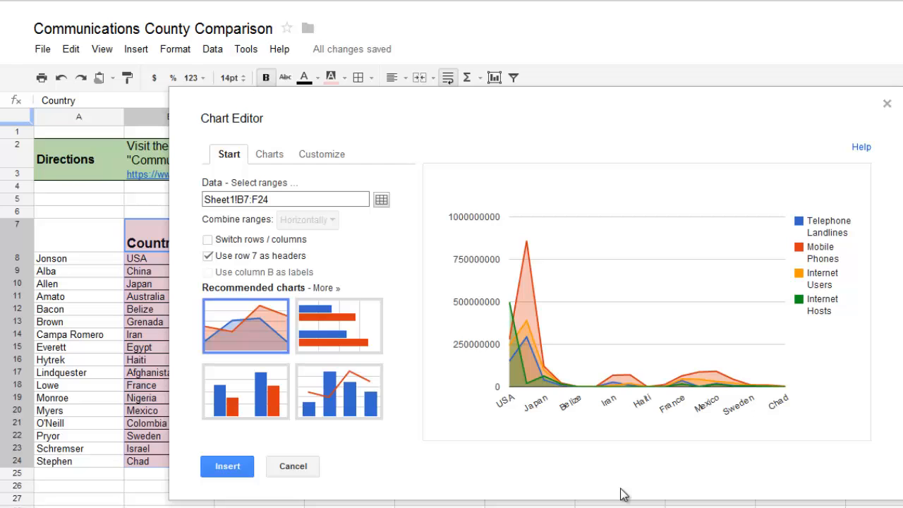
mouse_move(245, 393)
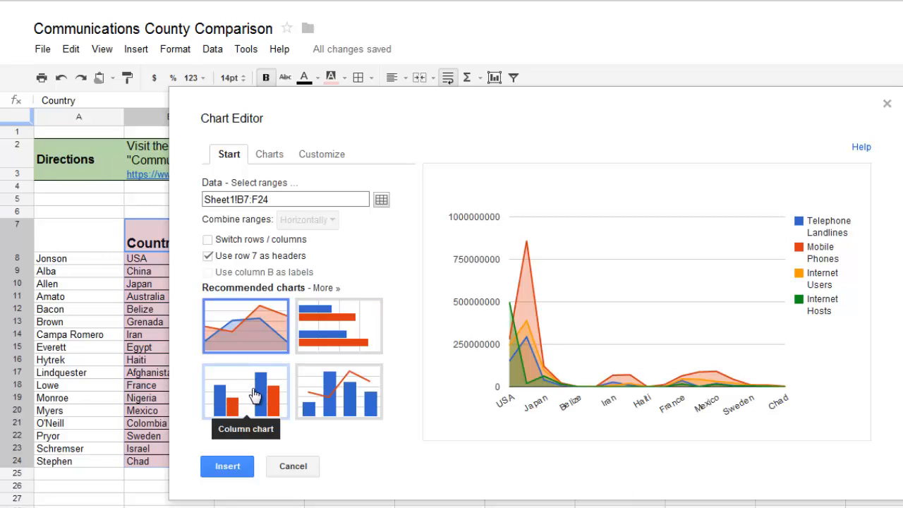
- Choose the Column chart type for the country communications data
left_click(245, 392)
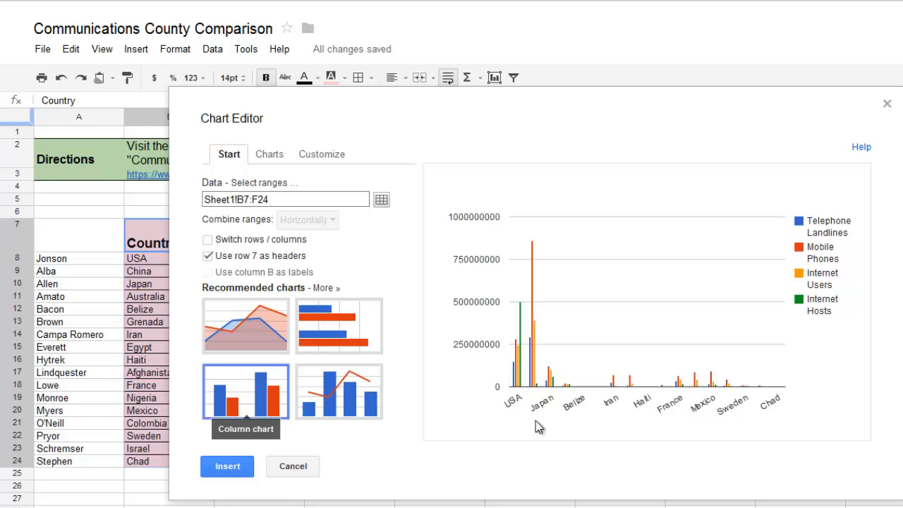
mouse_move(515, 395)
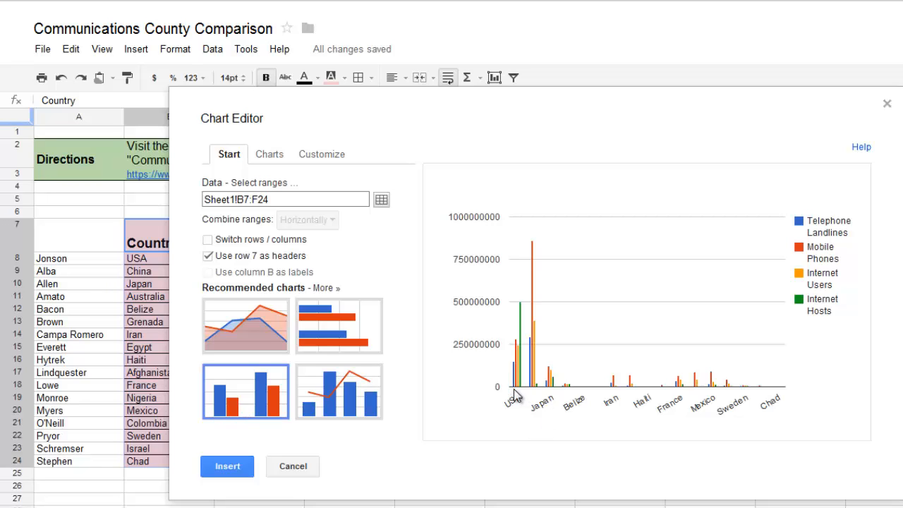
mouse_move(812, 222)
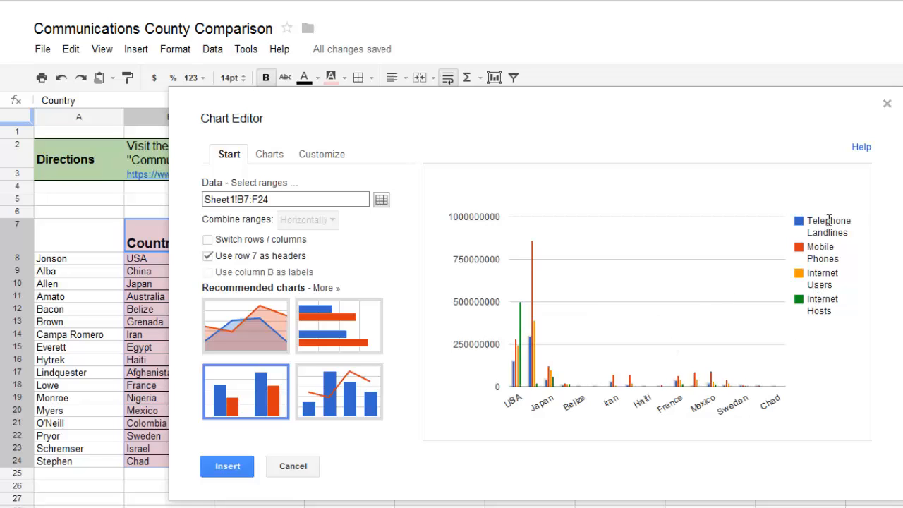
mouse_move(647, 398)
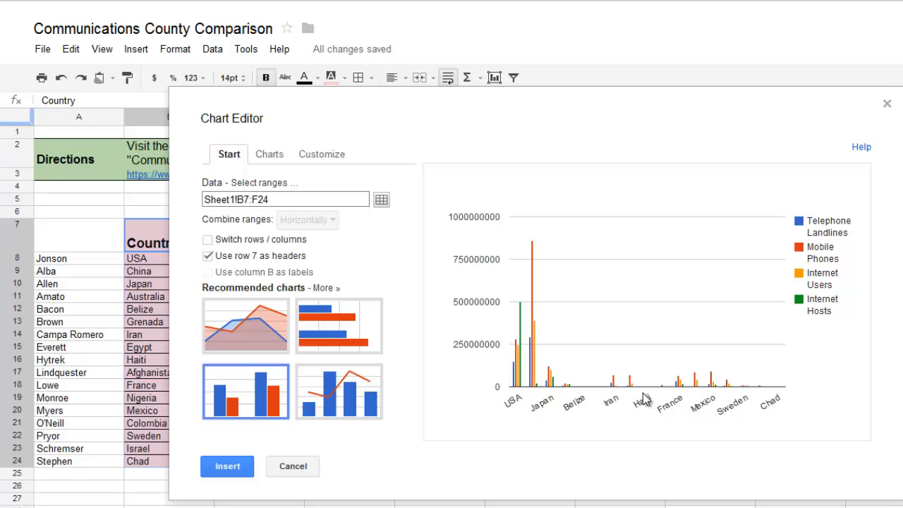
mouse_move(528, 331)
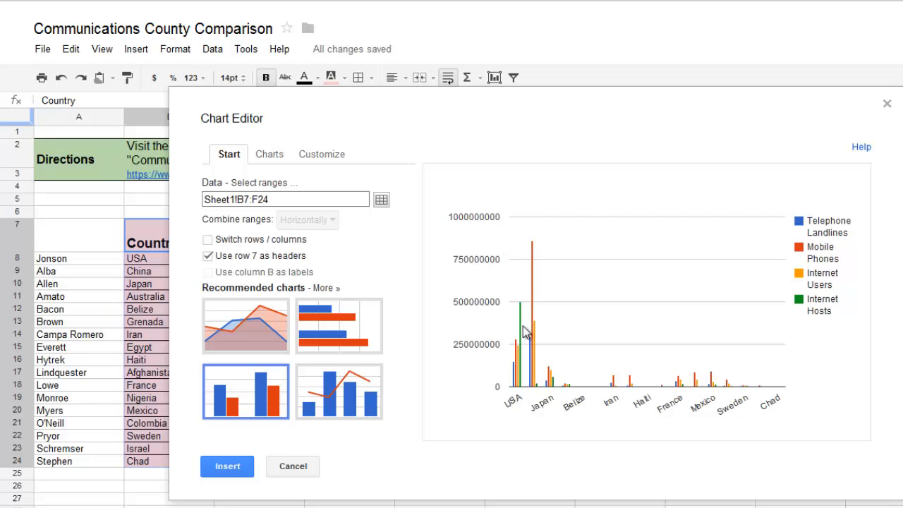
mouse_move(549, 327)
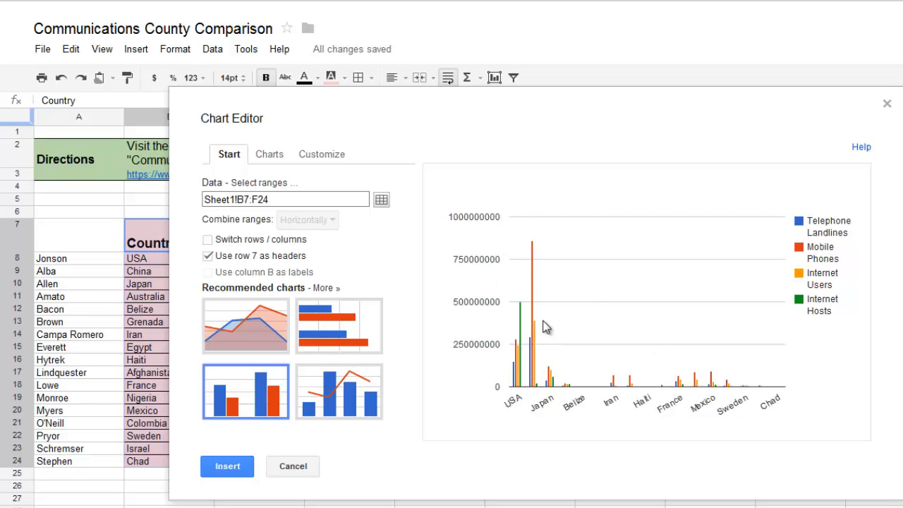
mouse_move(789, 292)
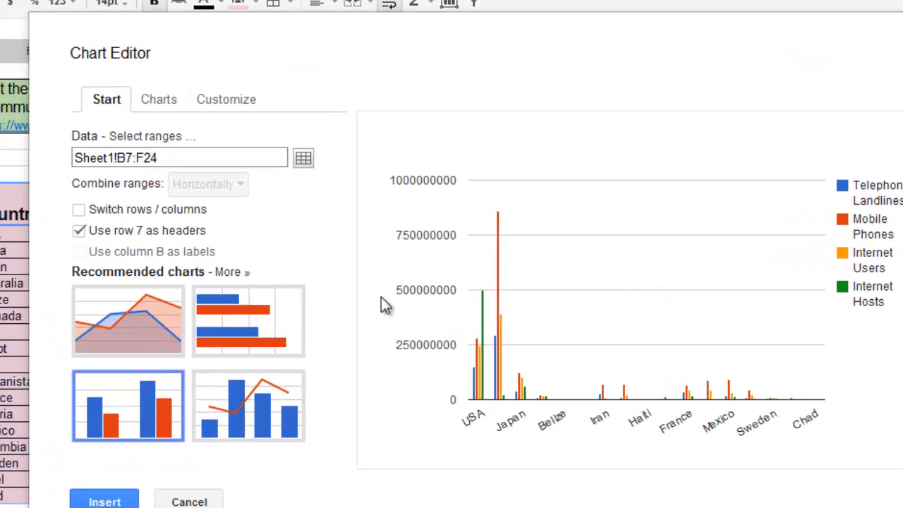
- Switch rows/columns so bars group by communication type with one colour per country
left_click(79, 209)
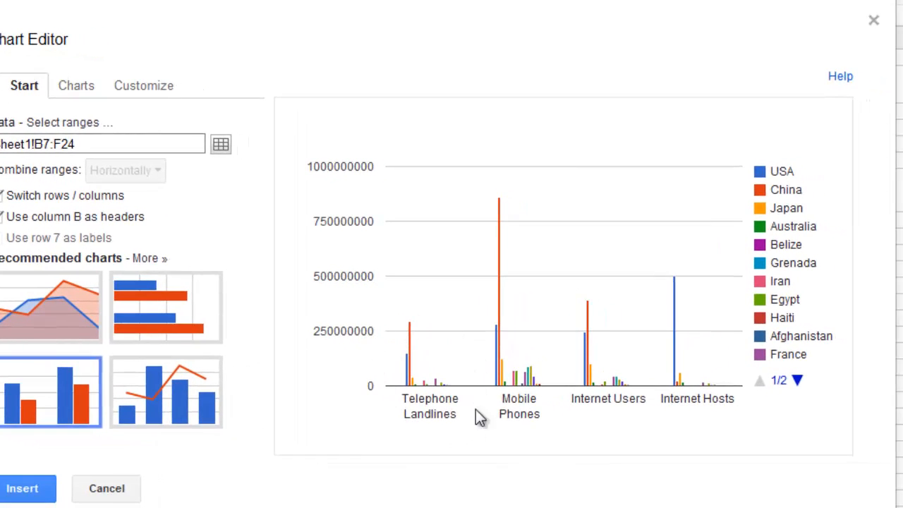
mouse_move(409, 370)
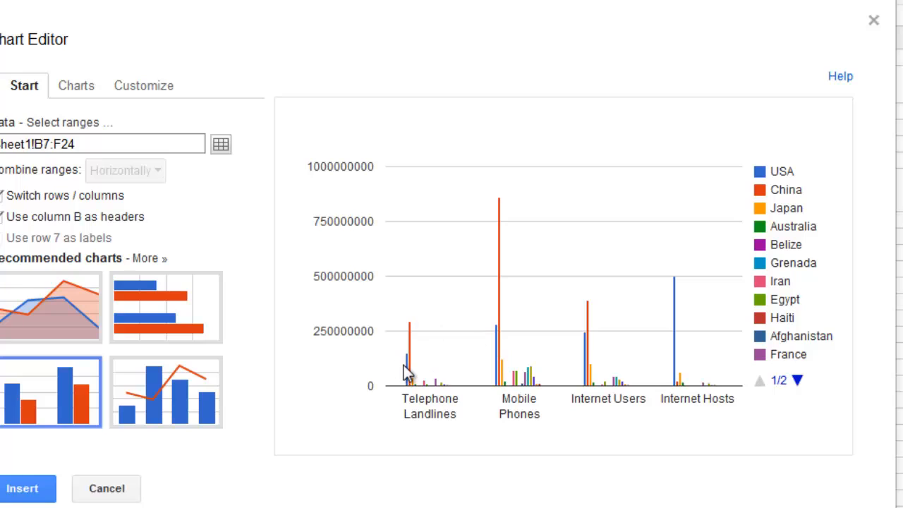
mouse_move(497, 355)
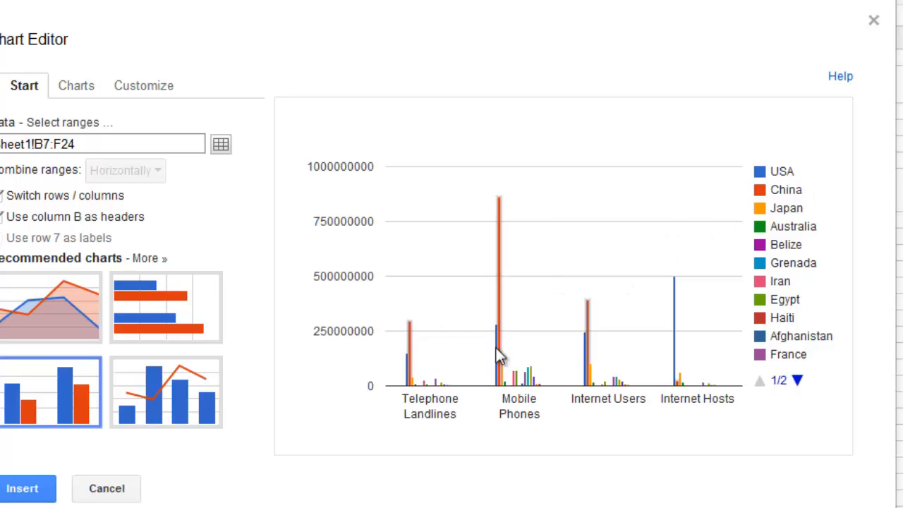
mouse_move(483, 275)
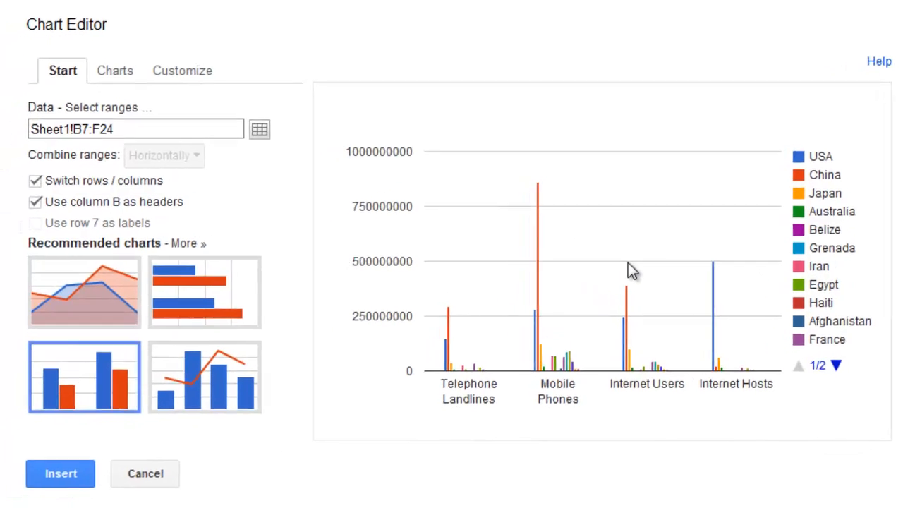
- Insert the grouped column chart and move it to the right of the table
left_click(144, 474)
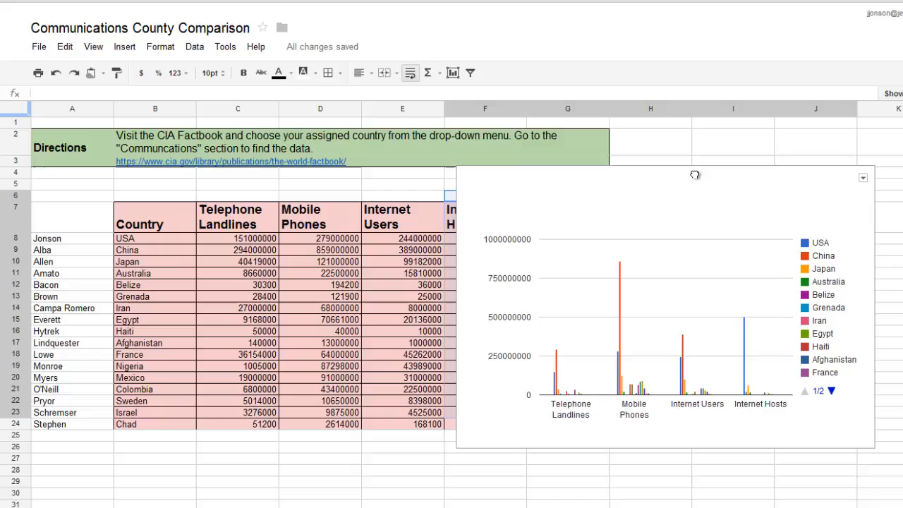
left_click_drag(694, 175, 737, 167)
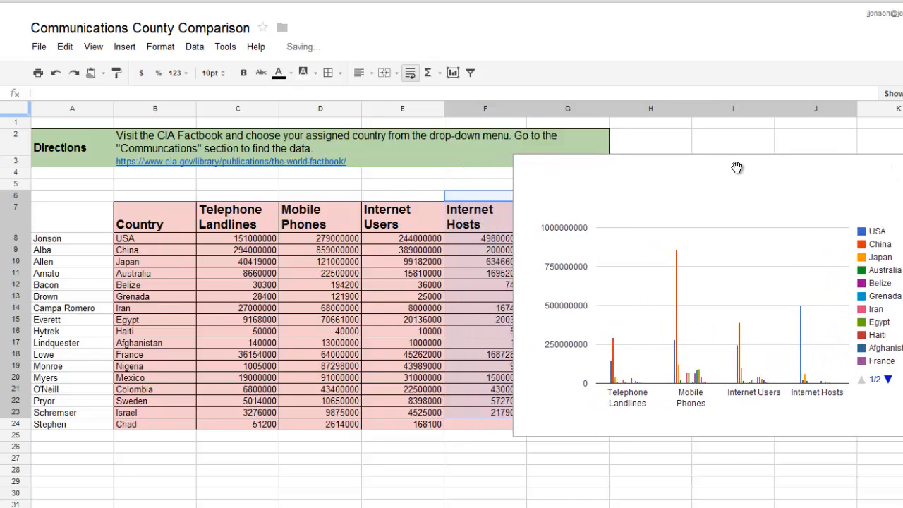